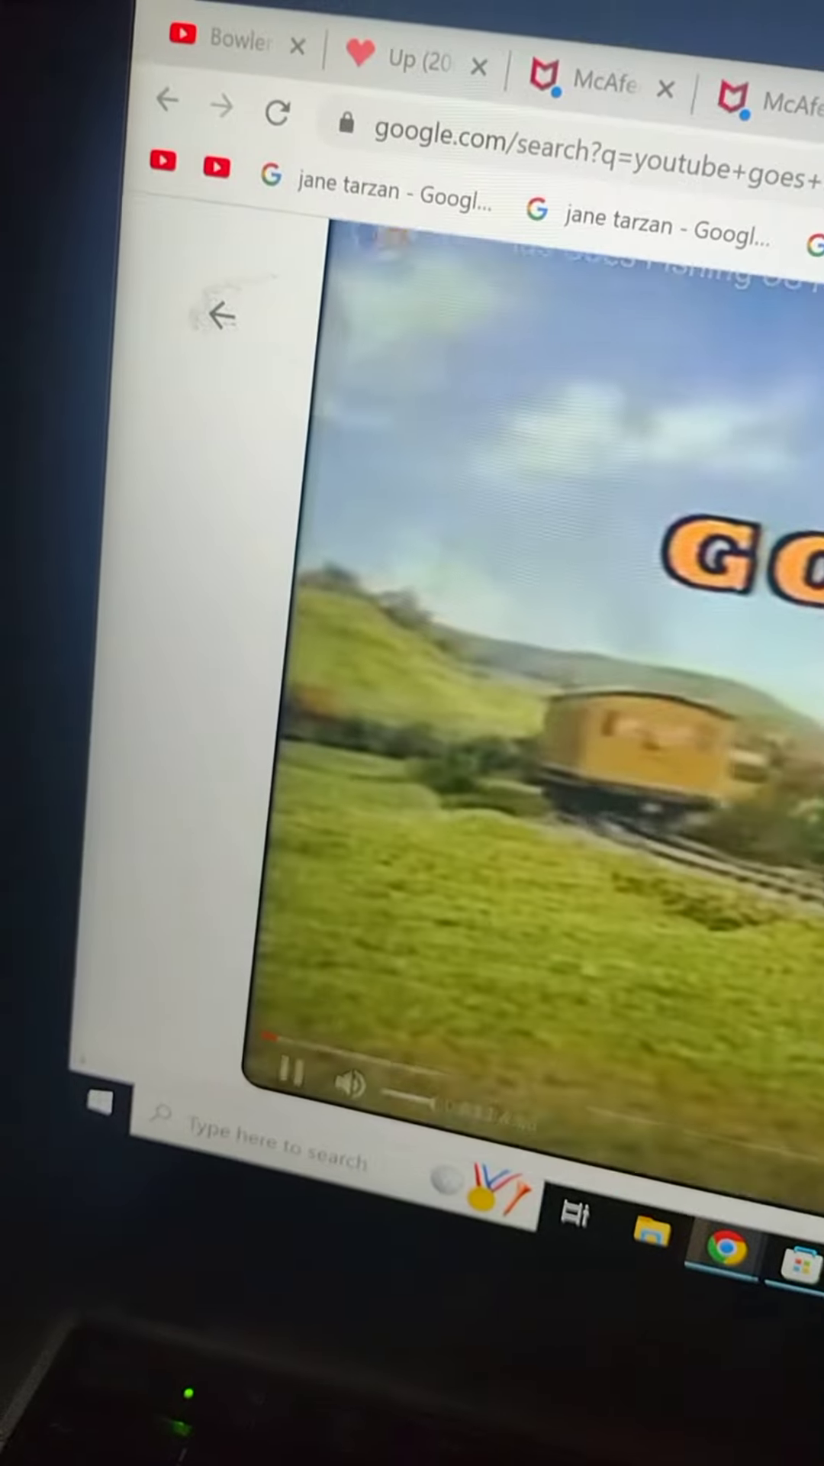
Switch from the Google video result to the Up (2009) screencaps gallery on animationscreencaps.com.
click(417, 53)
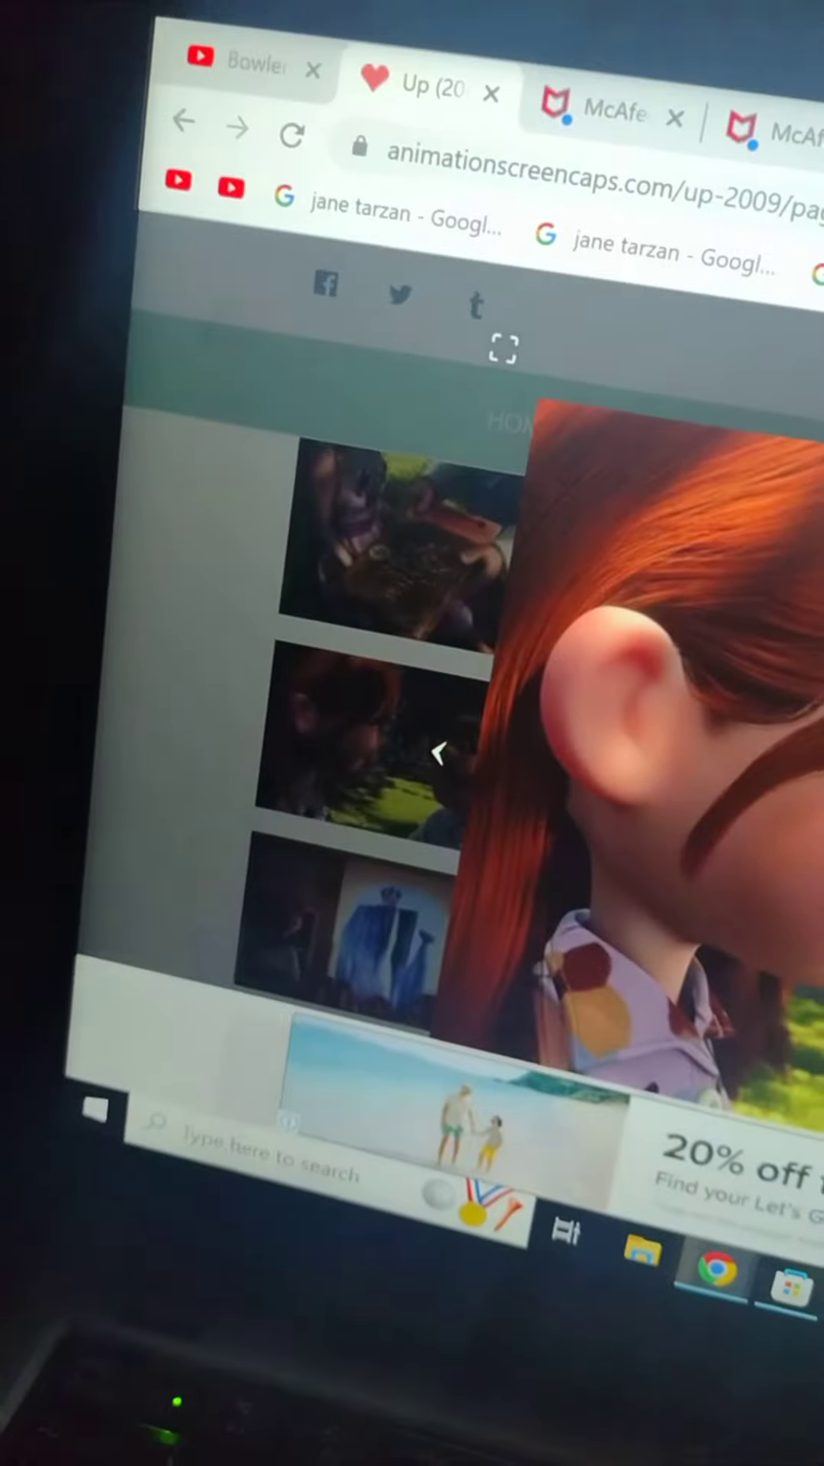